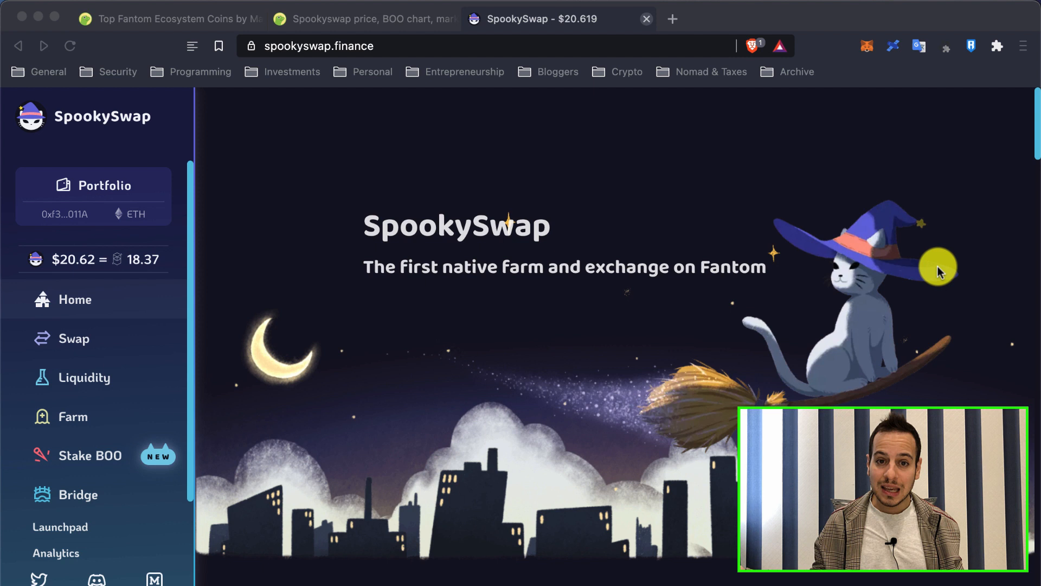
pyautogui.moveTo(790, 316)
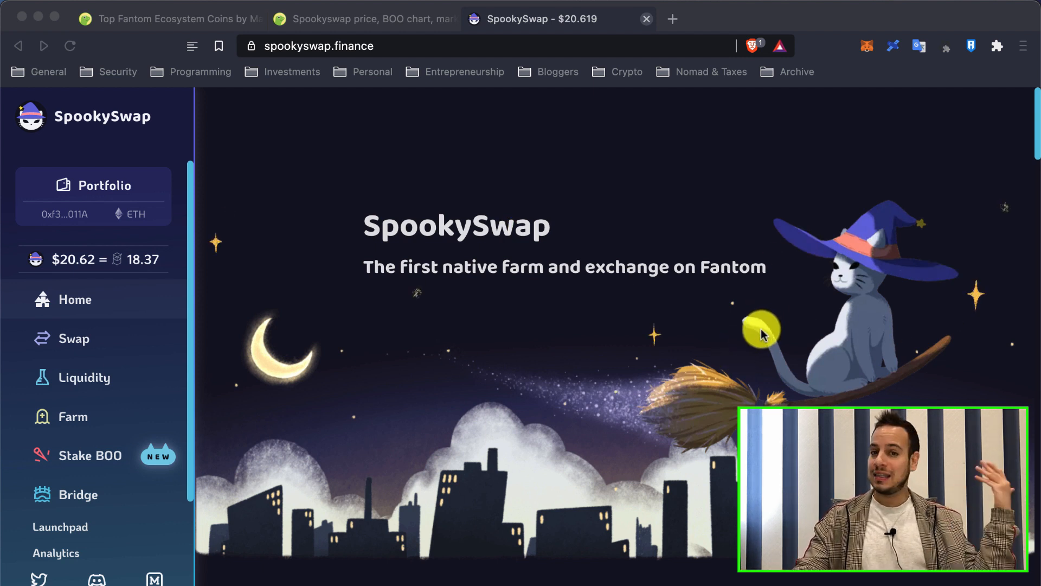
pyautogui.moveTo(541, 149)
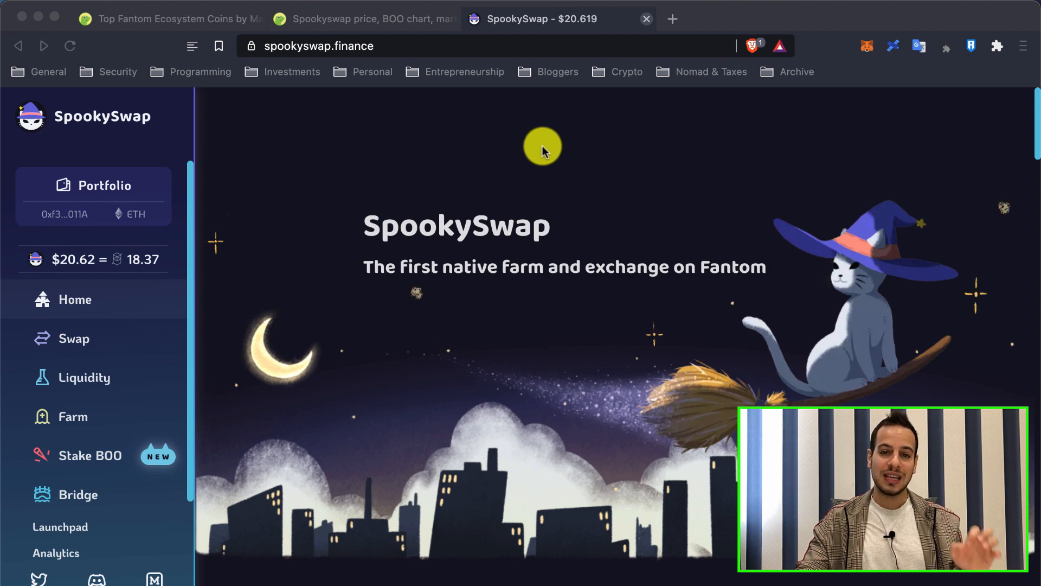
pyautogui.moveTo(498, 216)
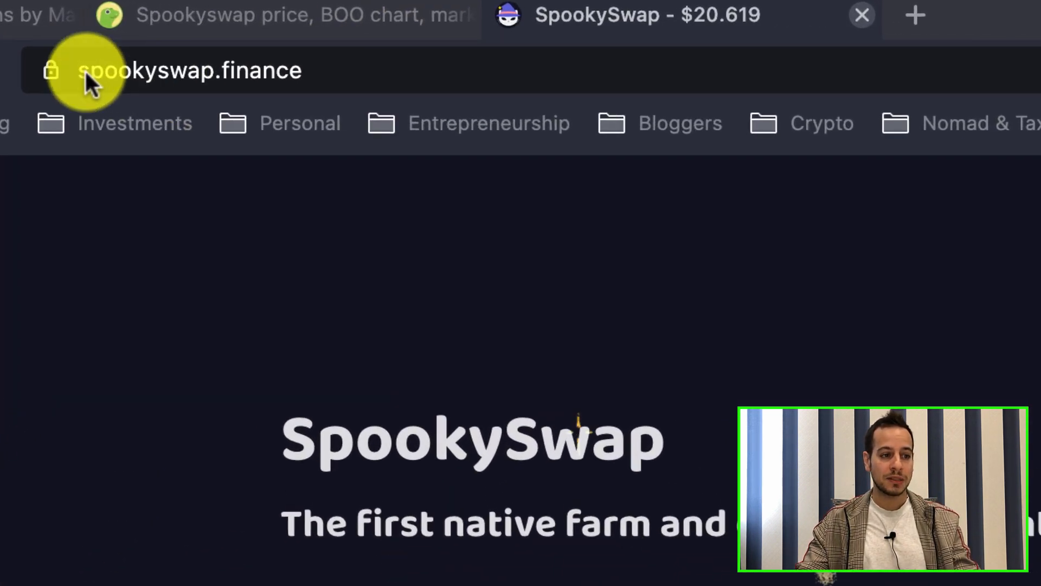
# Select the spookyswap.finance address in the browser and reload the homepage.
pyautogui.click(199, 71)
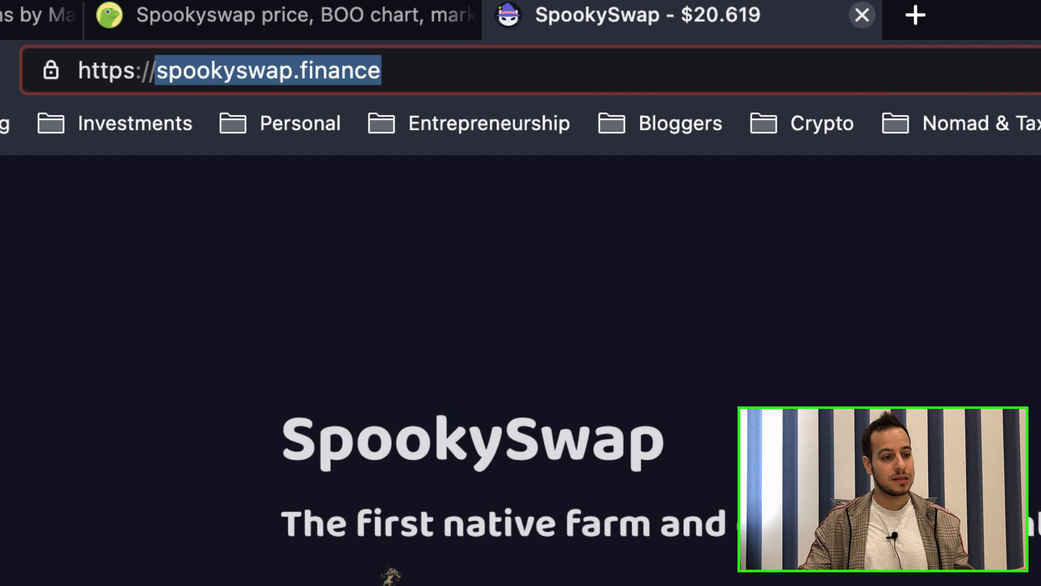
pyautogui.click(544, 288)
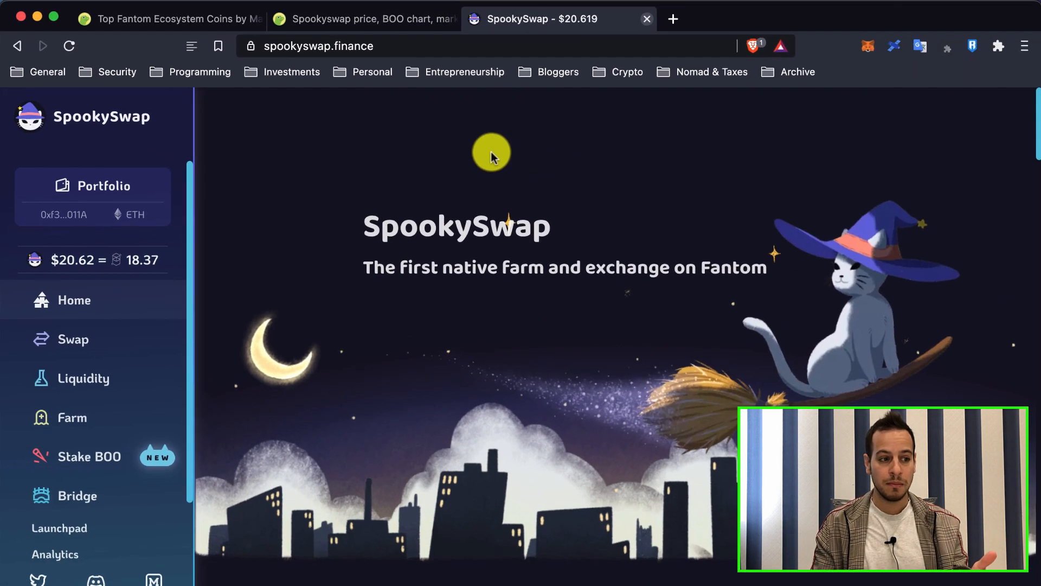
pyautogui.moveTo(555, 127)
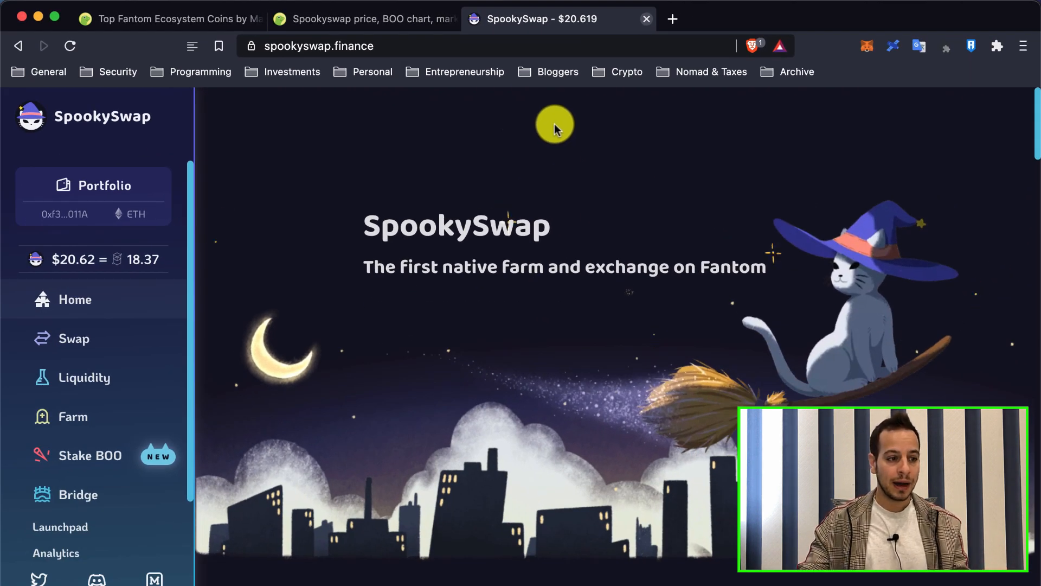
pyautogui.moveTo(448, 195)
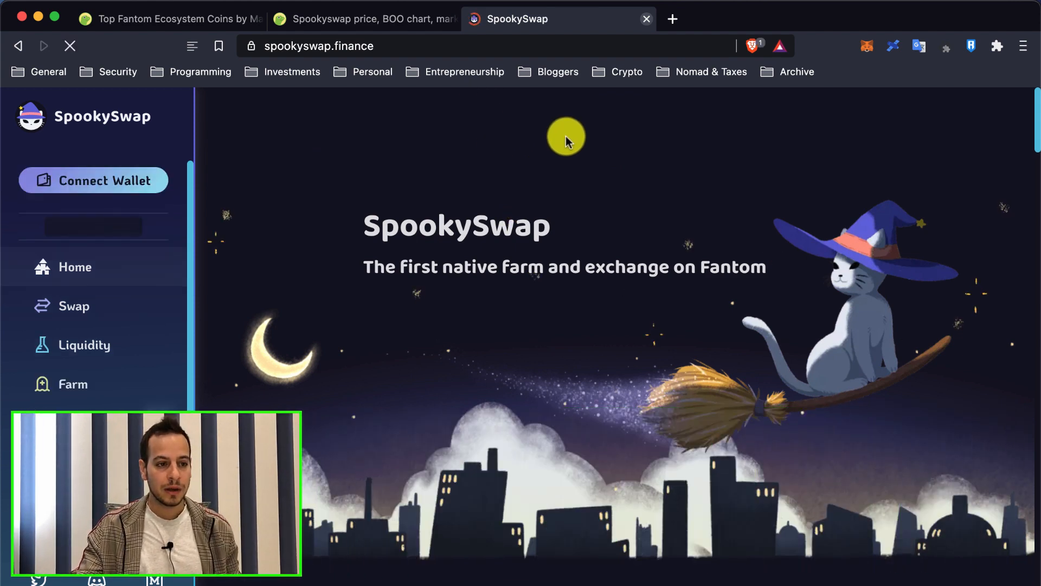
# Review the Fantom Opera network details, approve adding it, and switch MetaMask to Fantom Opera.
pyautogui.click(93, 180)
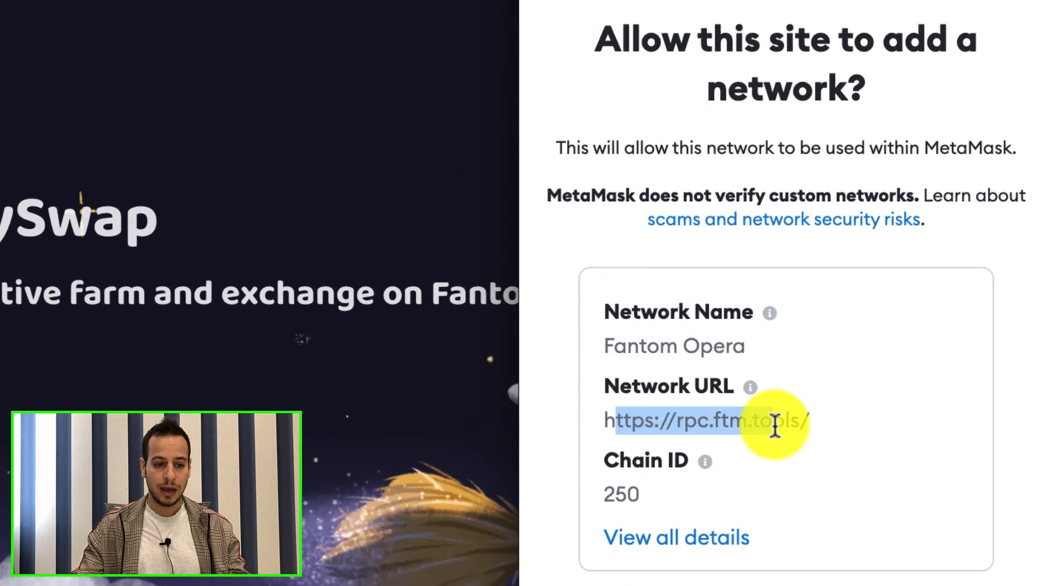
pyautogui.scroll(-3)
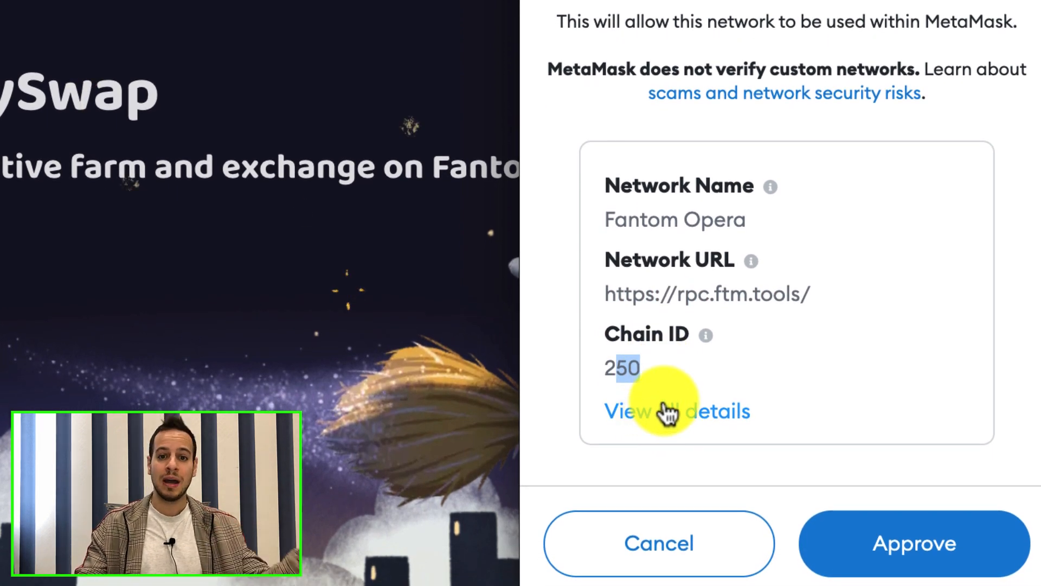
pyautogui.click(676, 411)
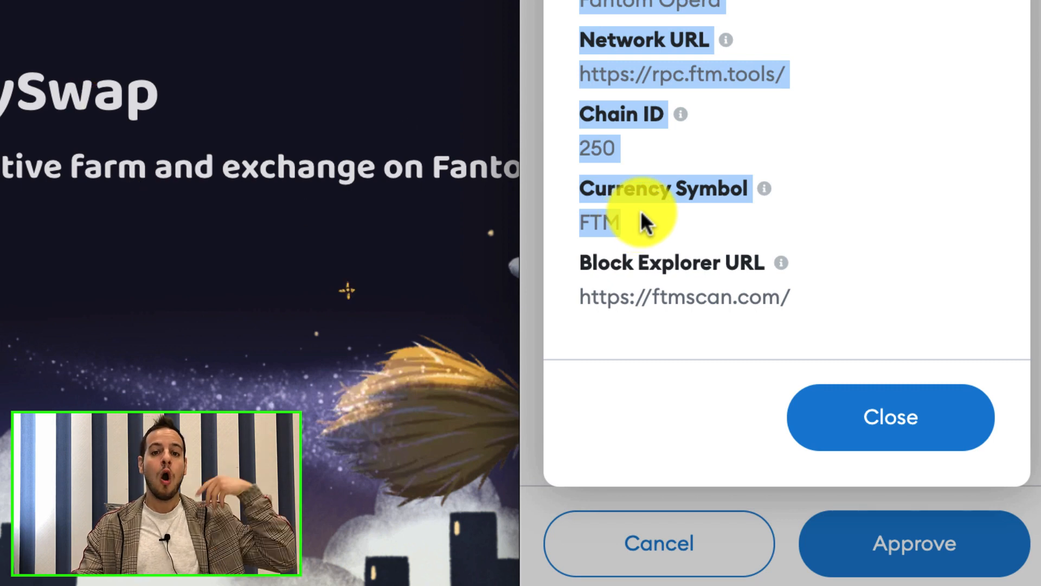
pyautogui.moveTo(757, 99)
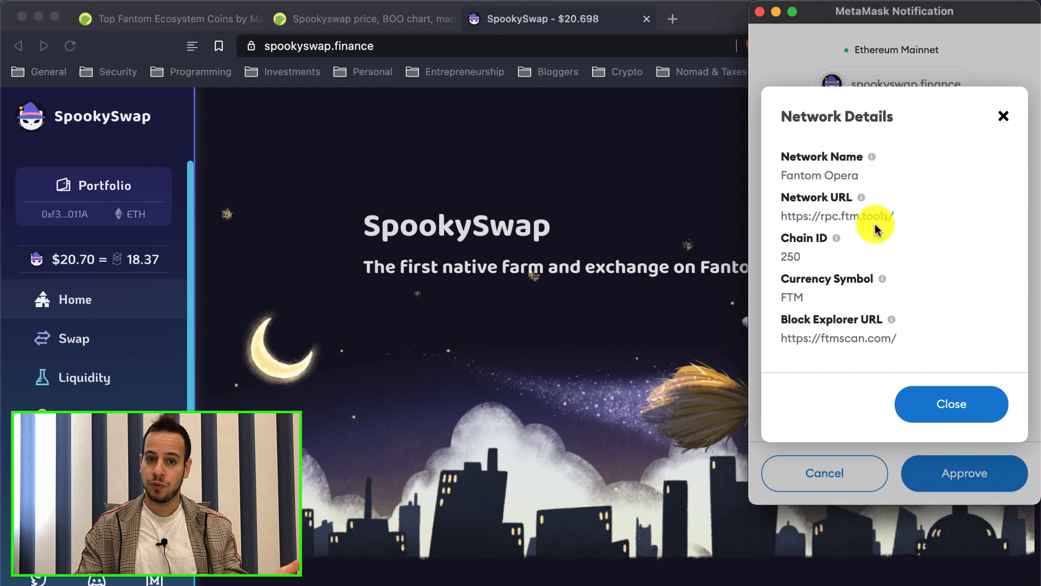
pyautogui.moveTo(887, 257)
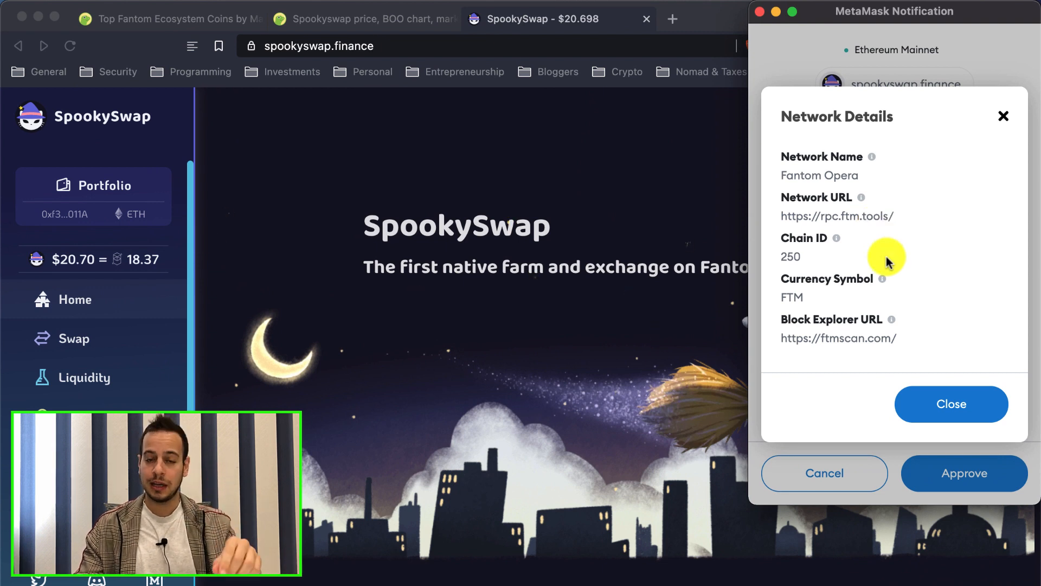
pyautogui.moveTo(921, 314)
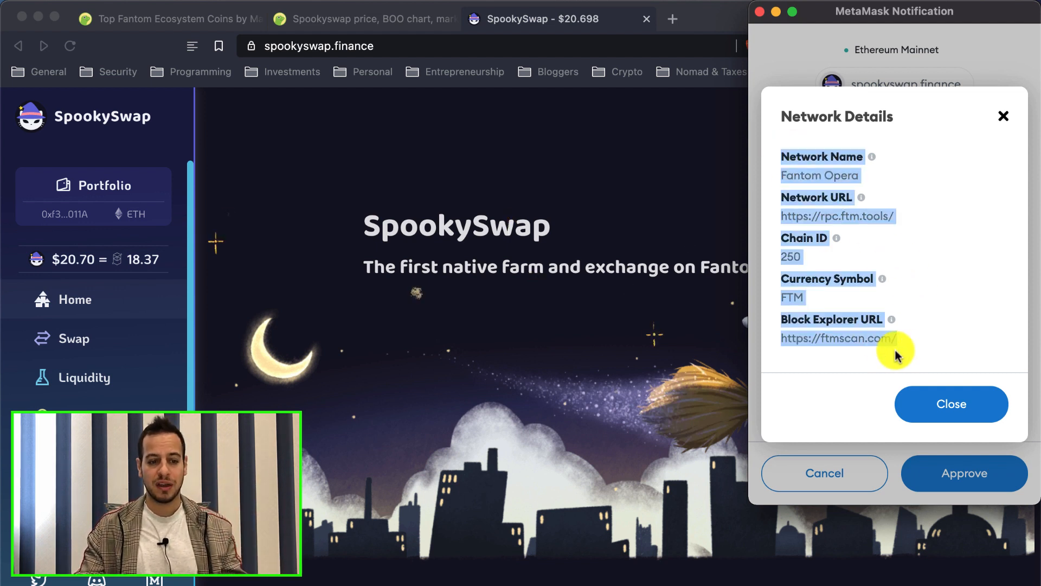
pyautogui.moveTo(938, 288)
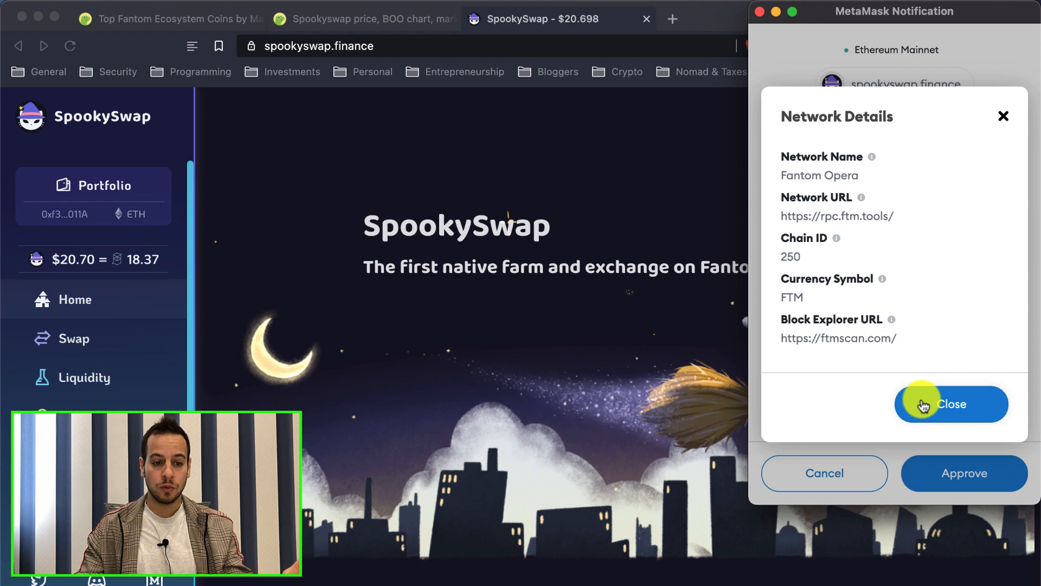
pyautogui.click(950, 404)
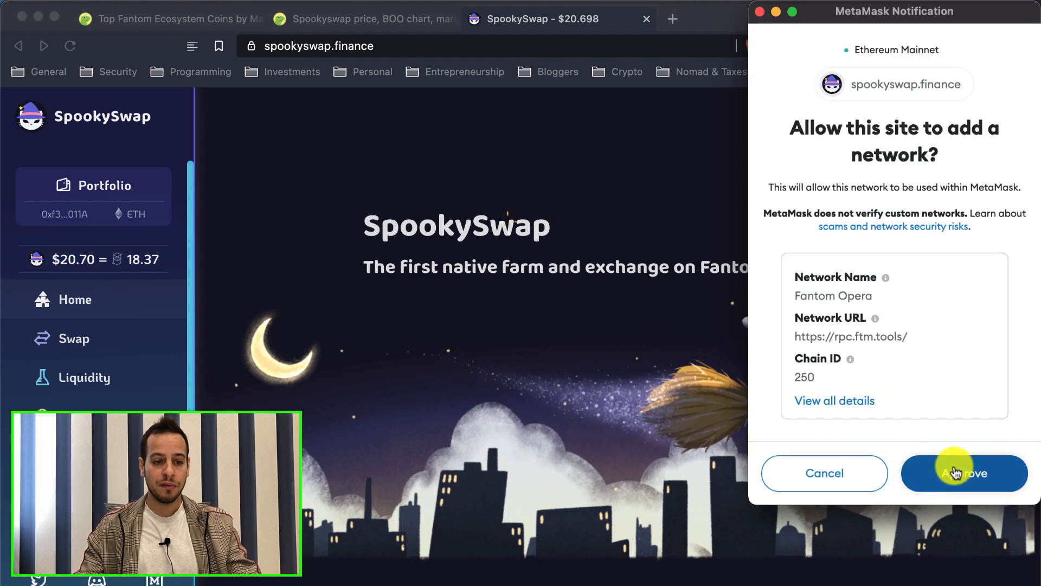
pyautogui.click(964, 473)
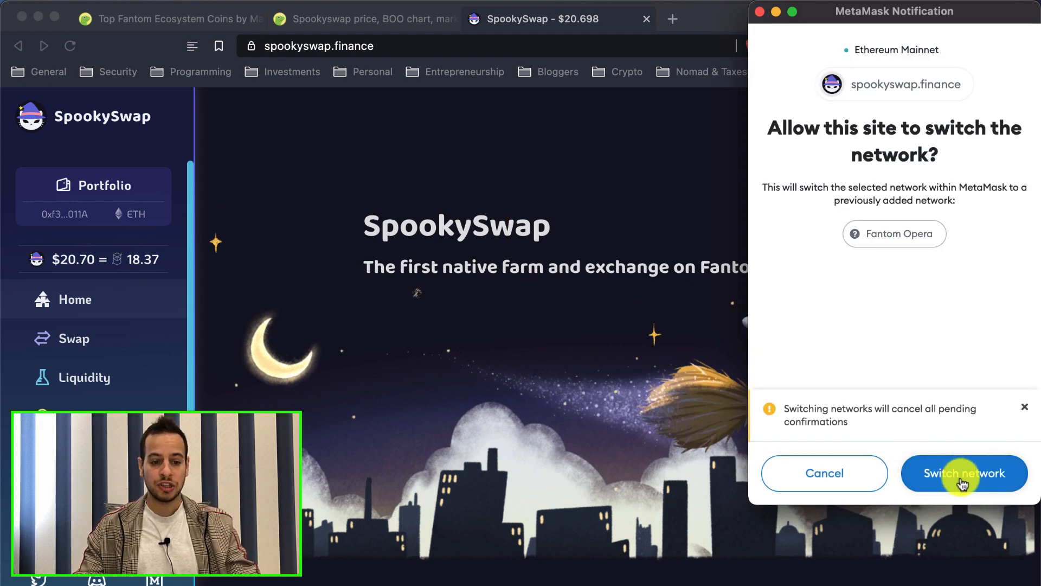
pyautogui.click(964, 473)
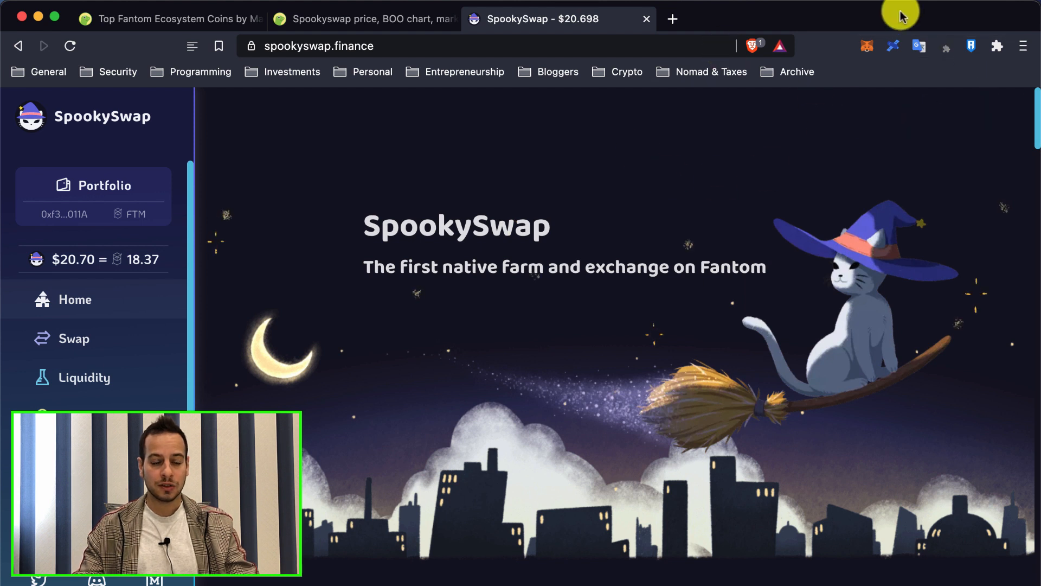
pyautogui.moveTo(656, 224)
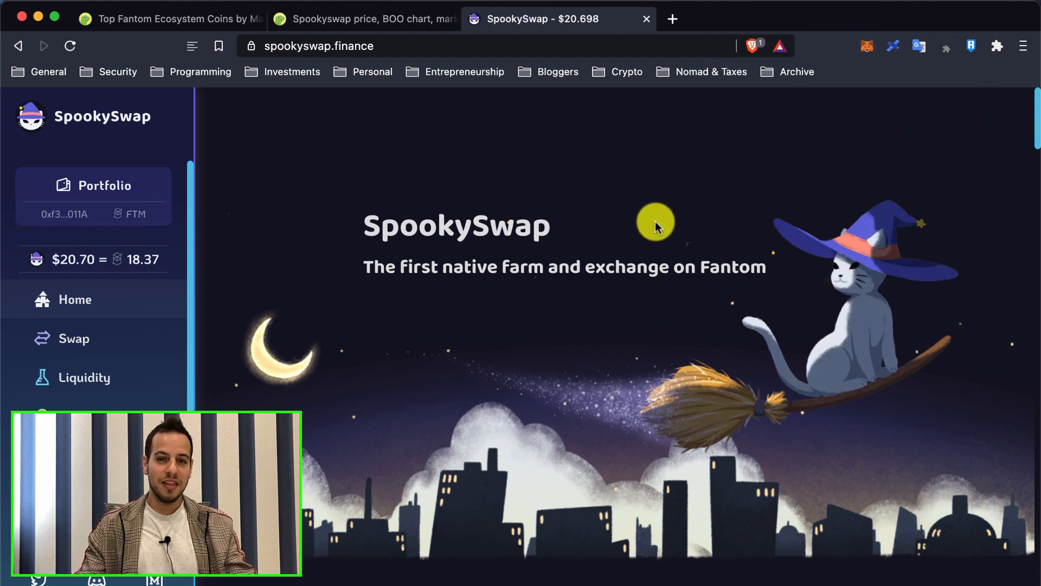
# Visit the SpookySwap Swap page, then open the Farms list.
pyautogui.click(73, 338)
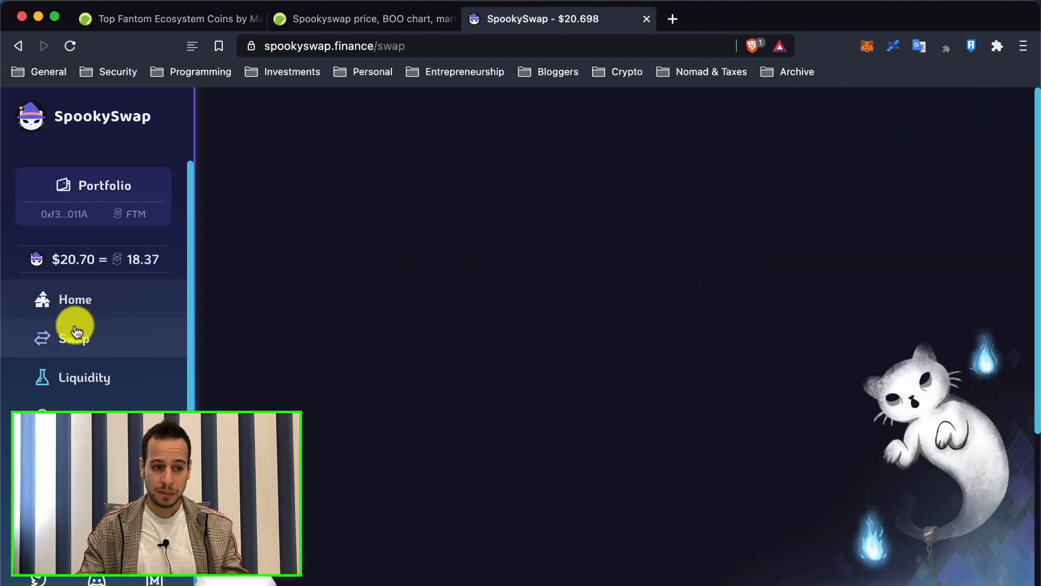
pyautogui.click(74, 339)
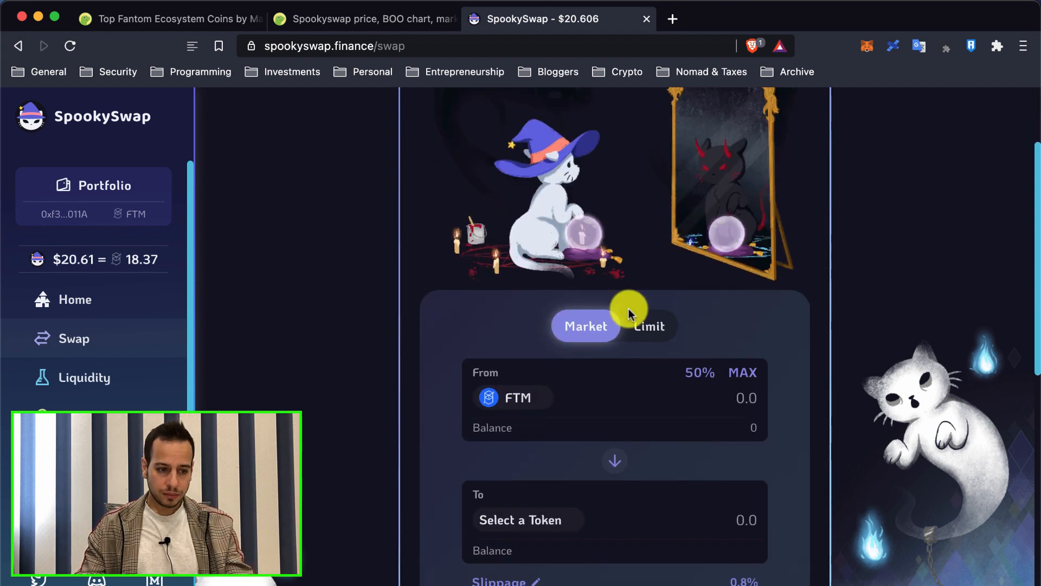
pyautogui.click(100, 405)
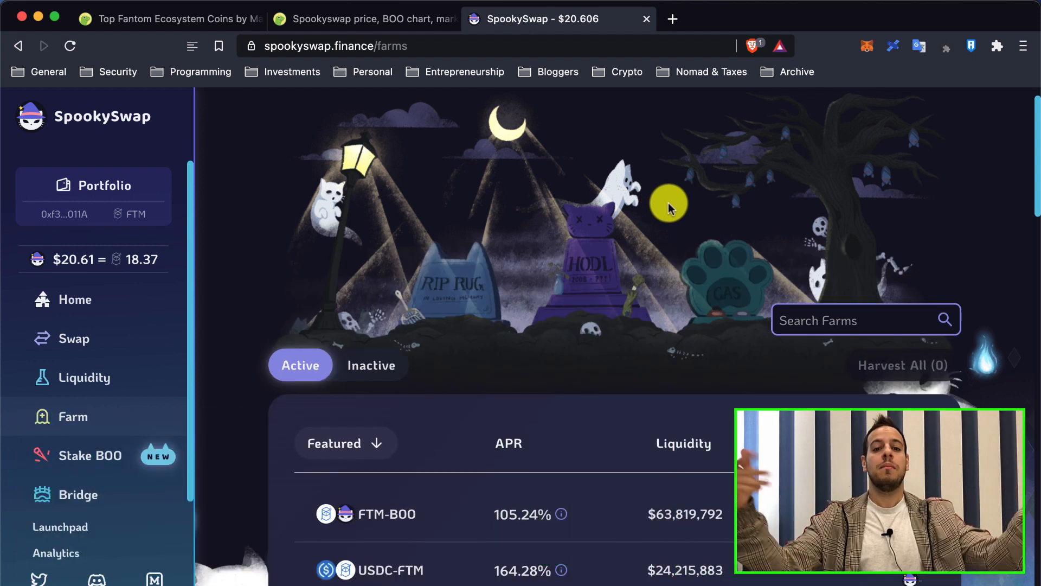
pyautogui.moveTo(678, 85)
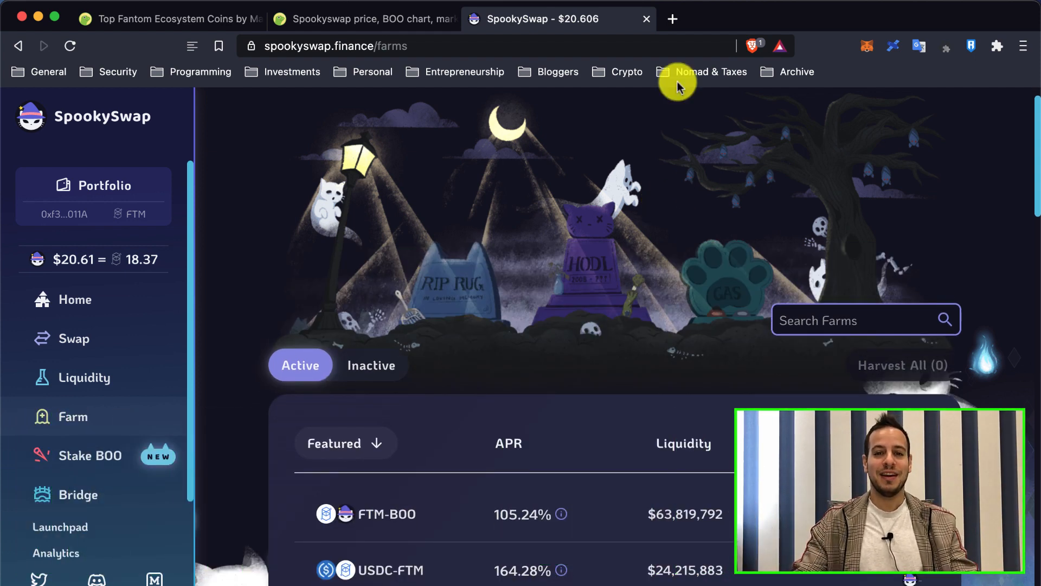
pyautogui.moveTo(672, 21)
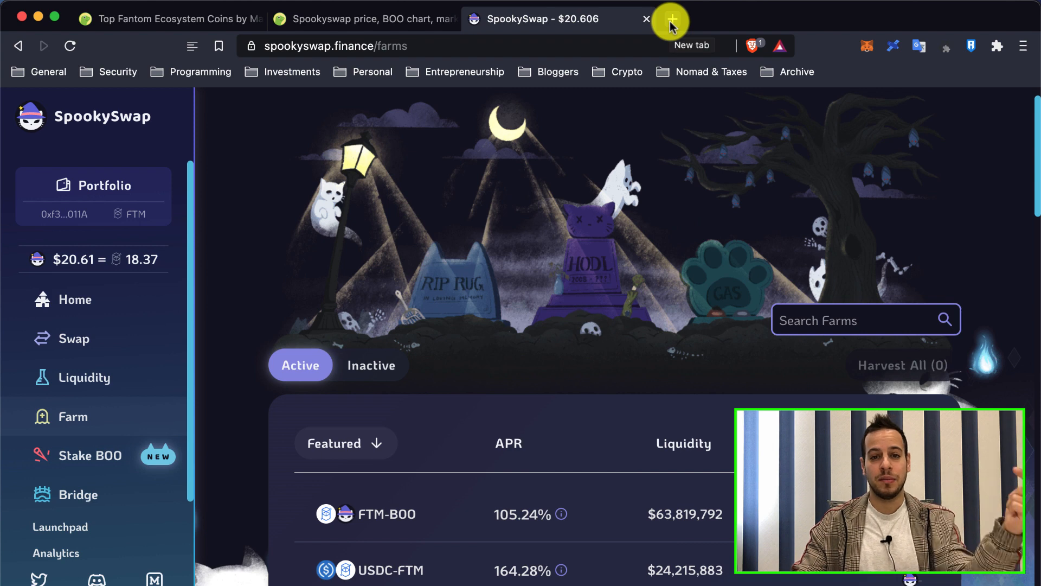
pyautogui.moveTo(676, 50)
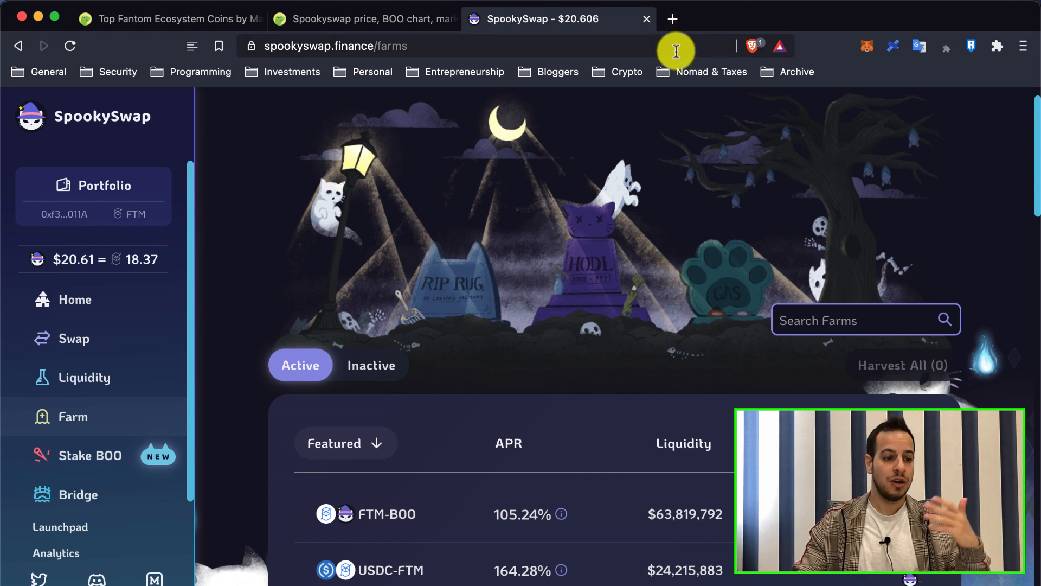
# Search the farms table for 'dai', leaving only the FTM-DAI farm.
pyautogui.scroll(-3)
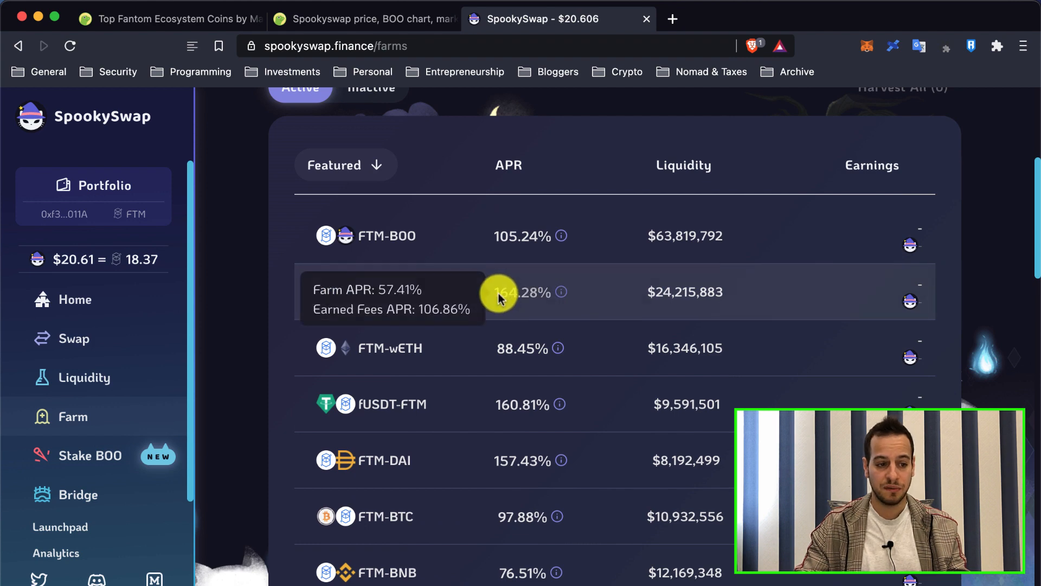
pyautogui.scroll(3)
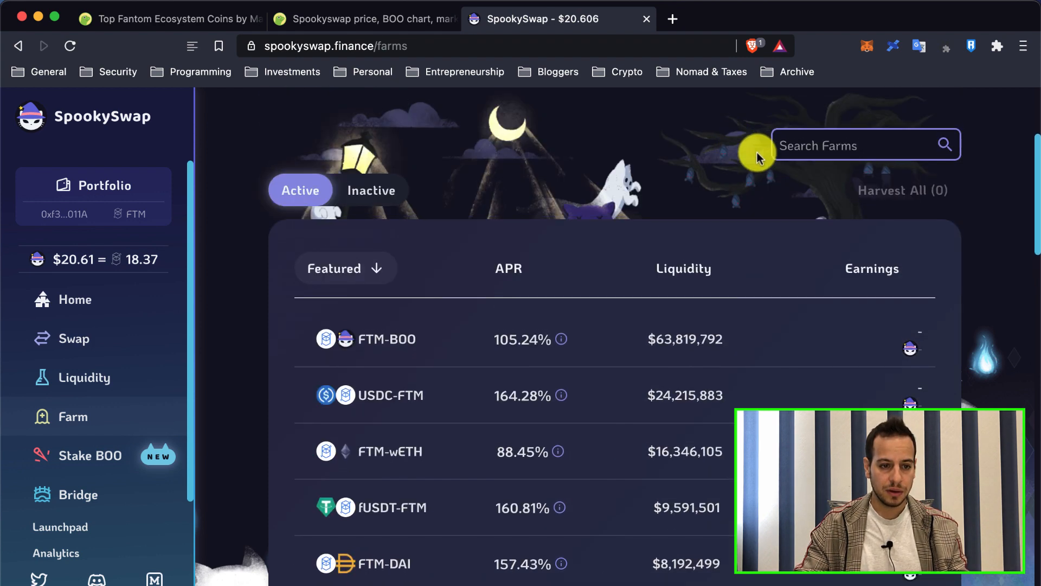
pyautogui.write('dai')
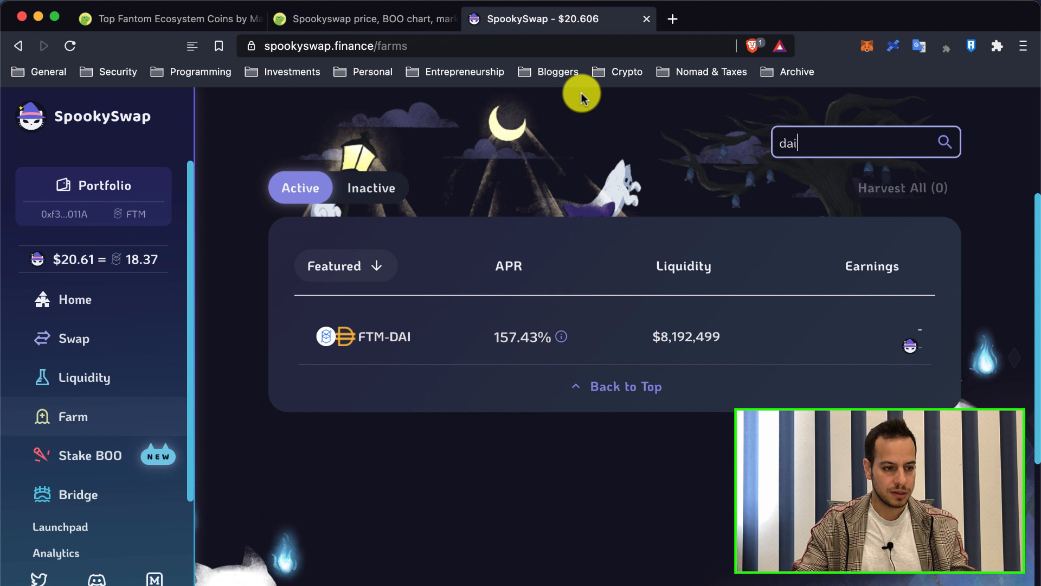
pyautogui.moveTo(118, 454)
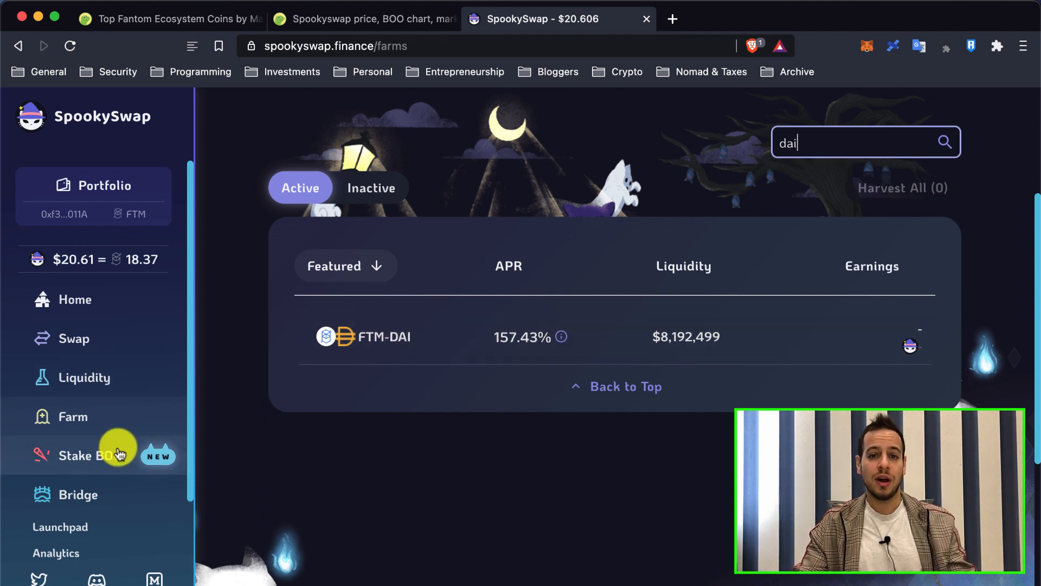
pyautogui.moveTo(361, 346)
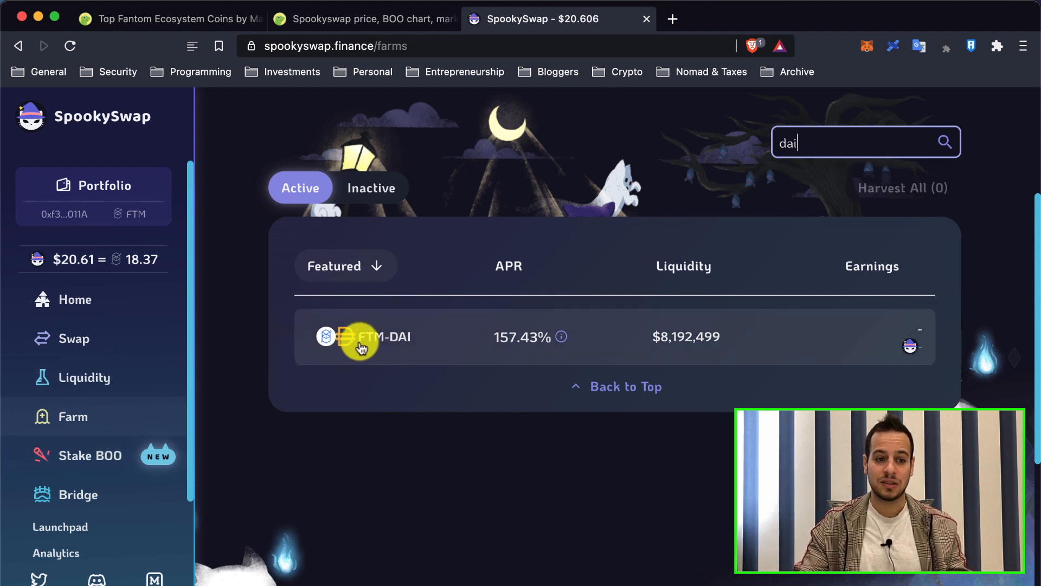
pyautogui.moveTo(881, 69)
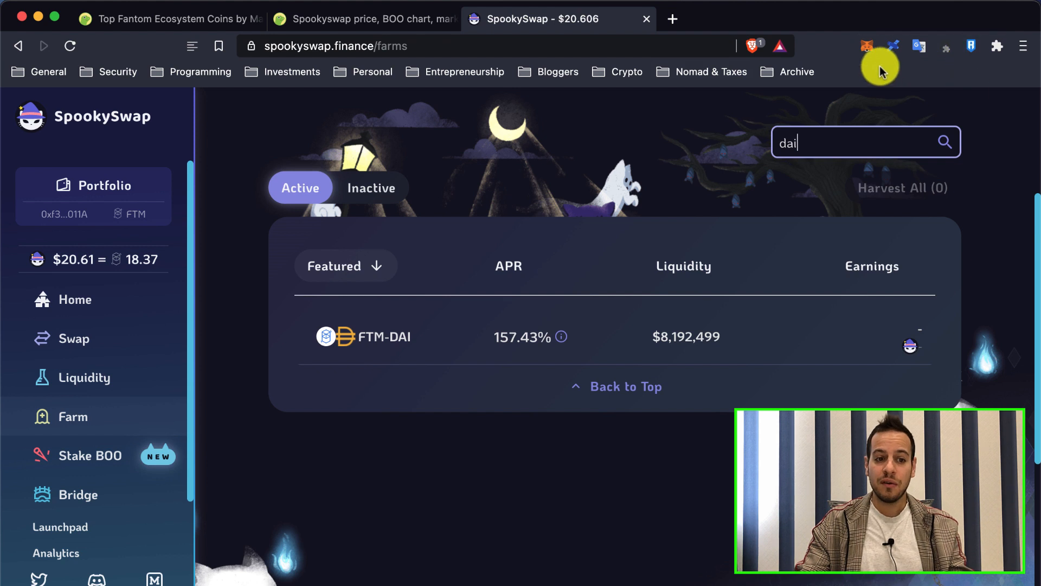
# Go from the MetaMask account menu to Settings > Networks and open a blank add-network form.
pyautogui.click(867, 47)
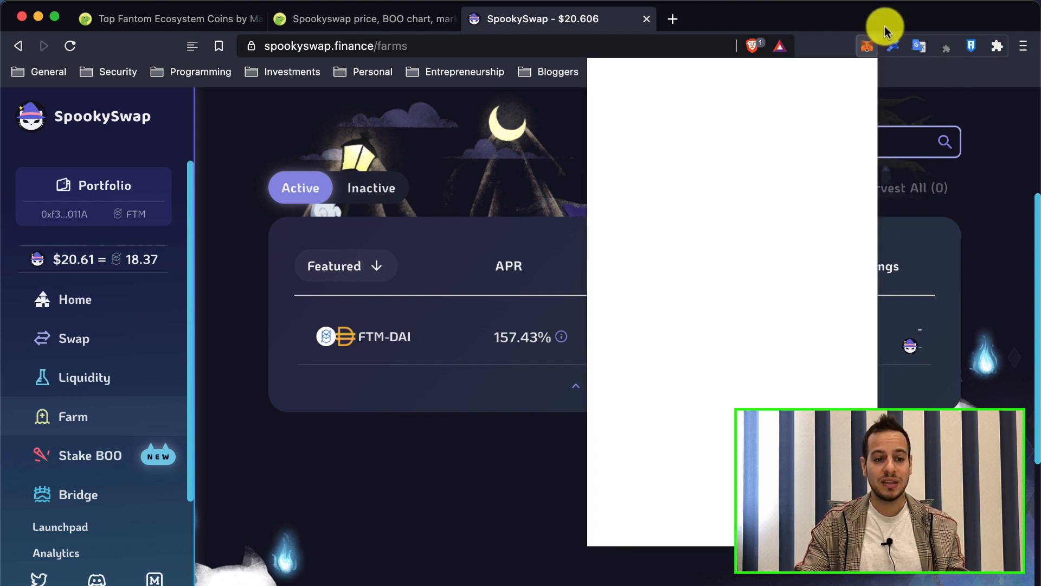
pyautogui.click(867, 45)
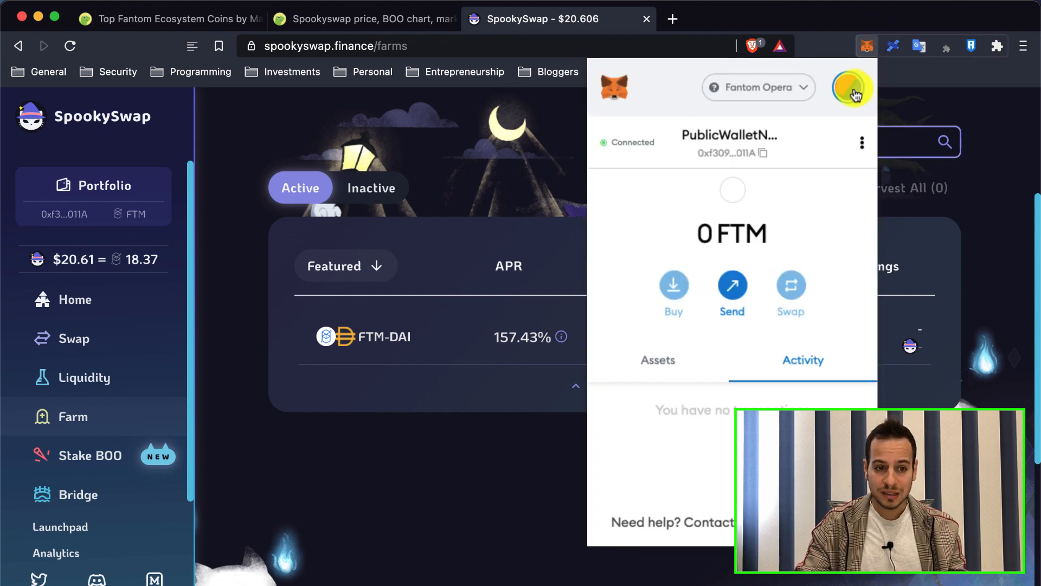
pyautogui.moveTo(852, 89)
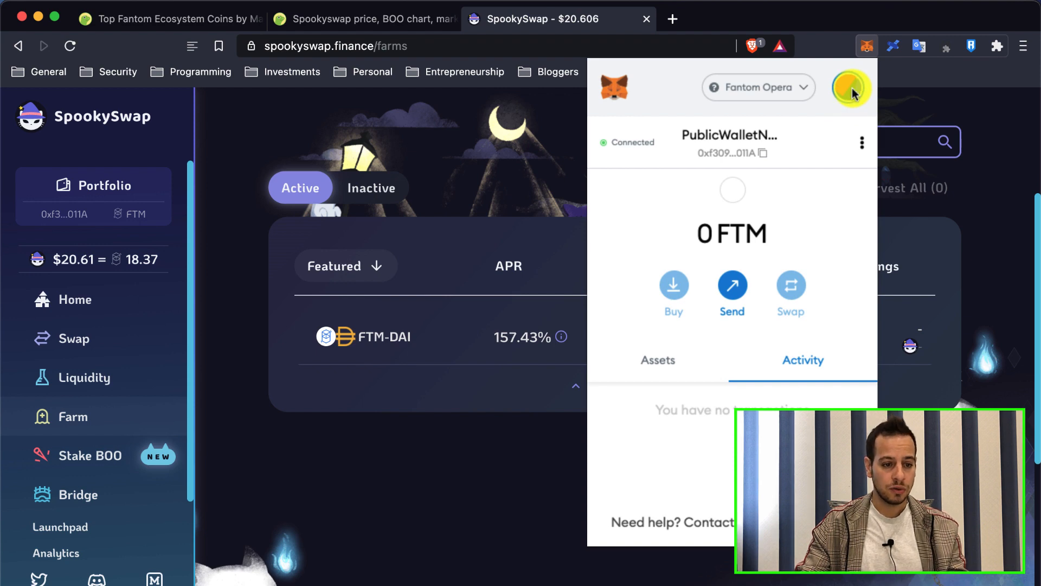
pyautogui.click(850, 86)
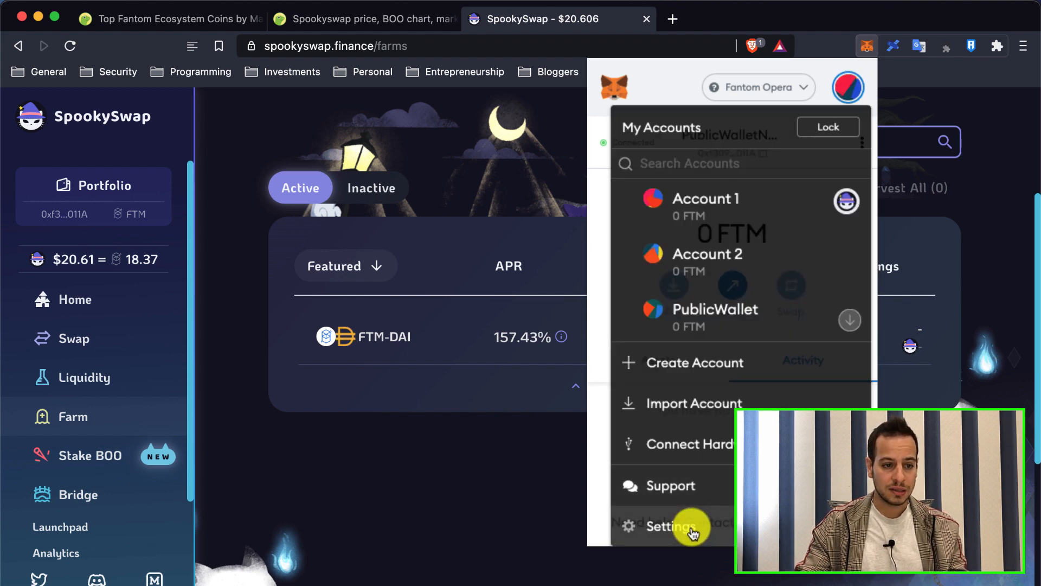
pyautogui.click(672, 526)
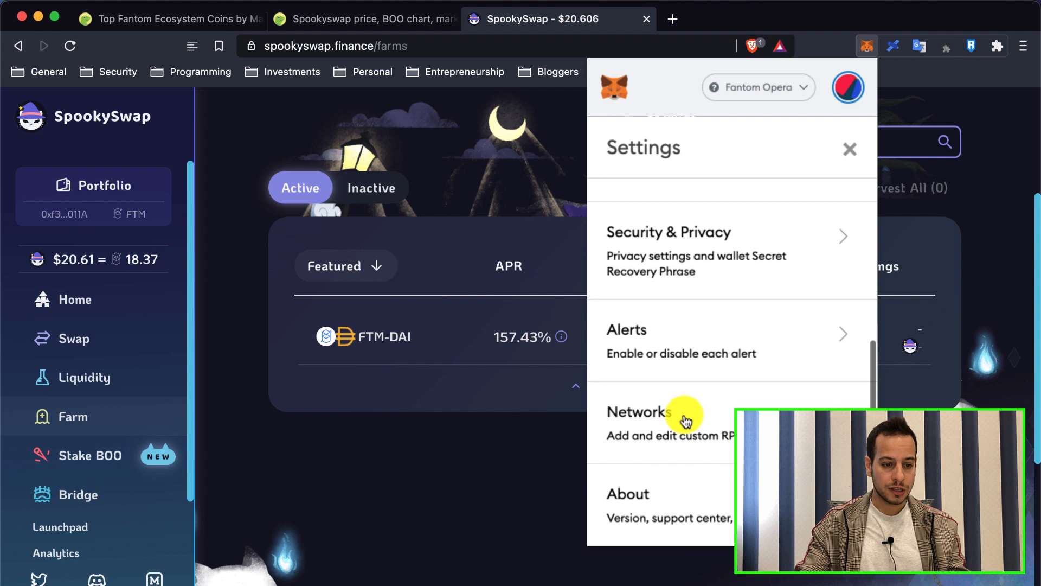
pyautogui.click(664, 412)
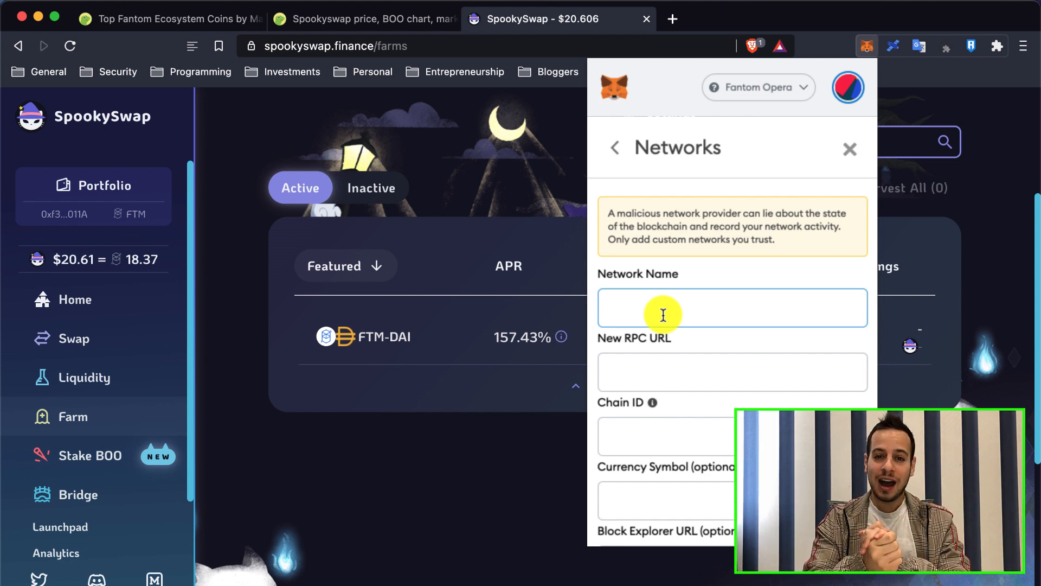
pyautogui.moveTo(878, 161)
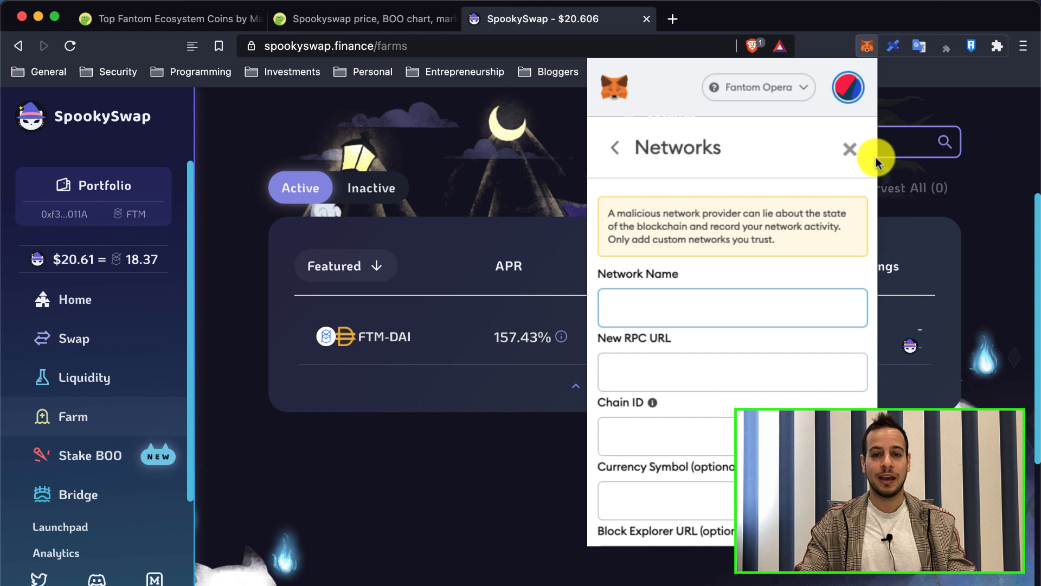